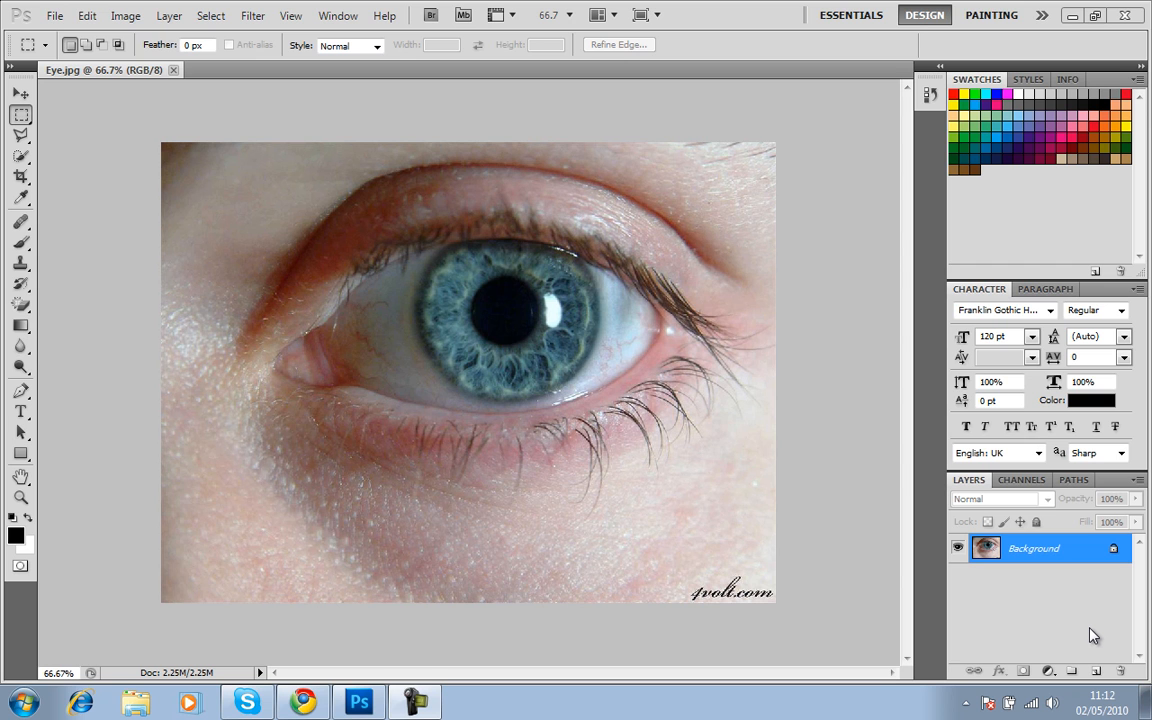
mouse_move(136, 88)
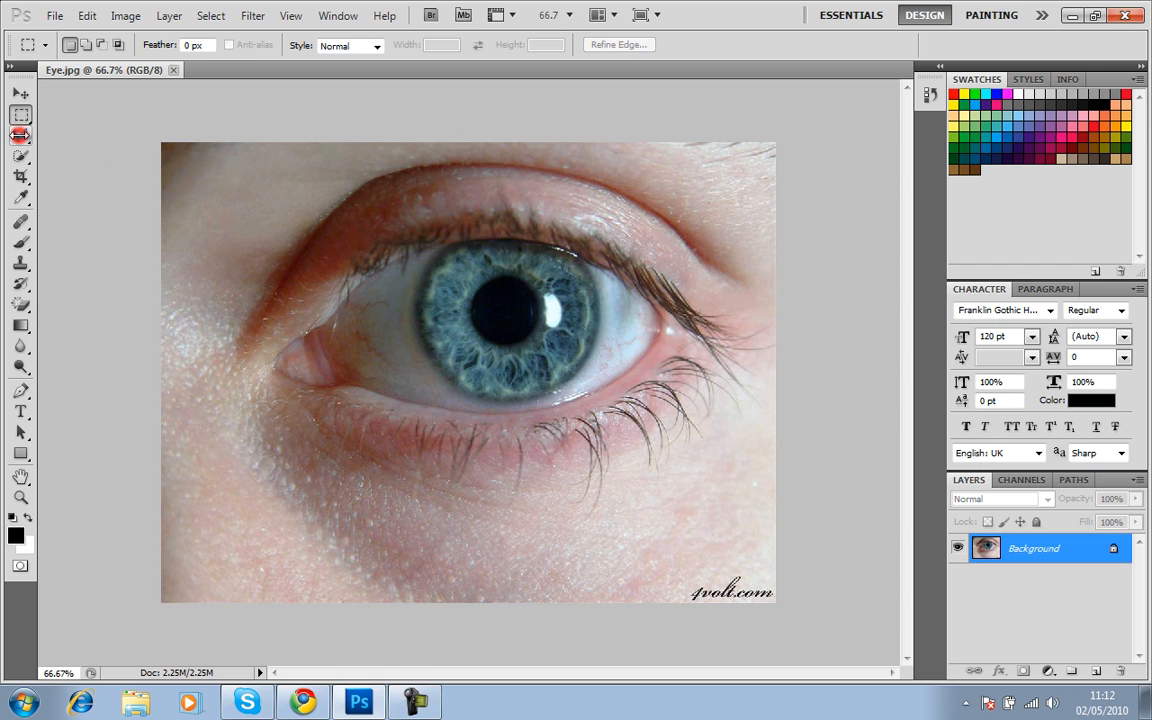
Step: Zoom in to 300% on the eye's blue iris with the Zoom tool
click(20, 136)
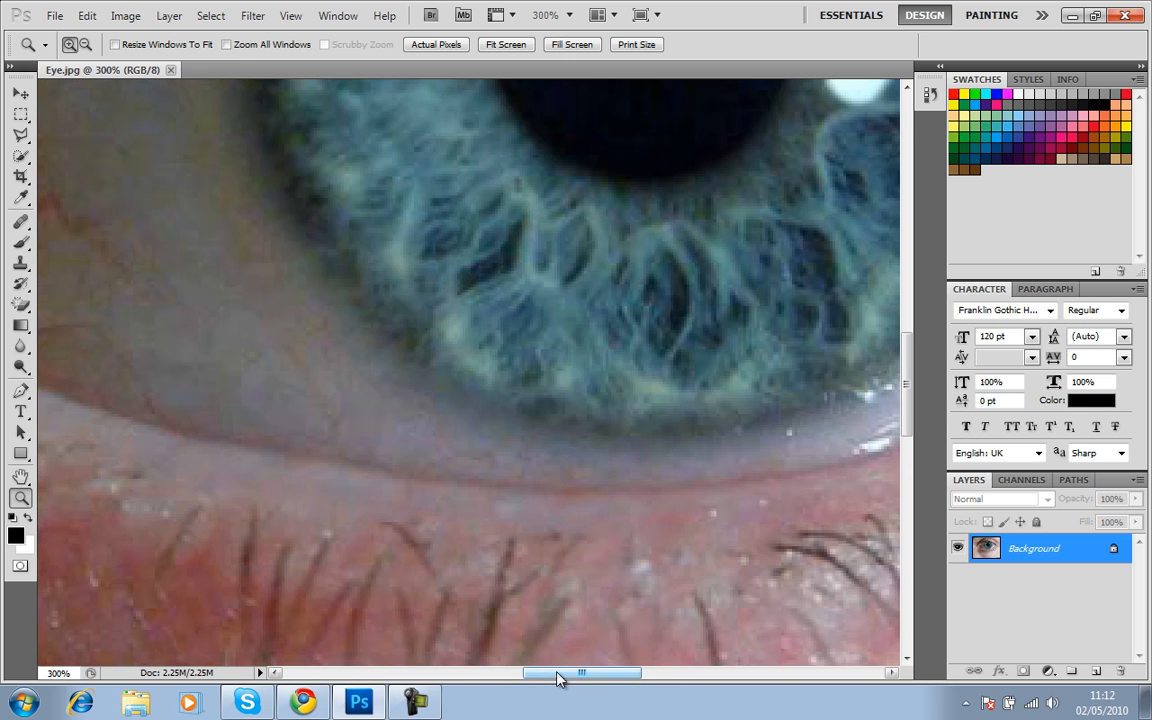
Step: Zoom back out to 200% so the whole iris, pupil and catchlight fit in the window
drag(580, 672, 558, 672)
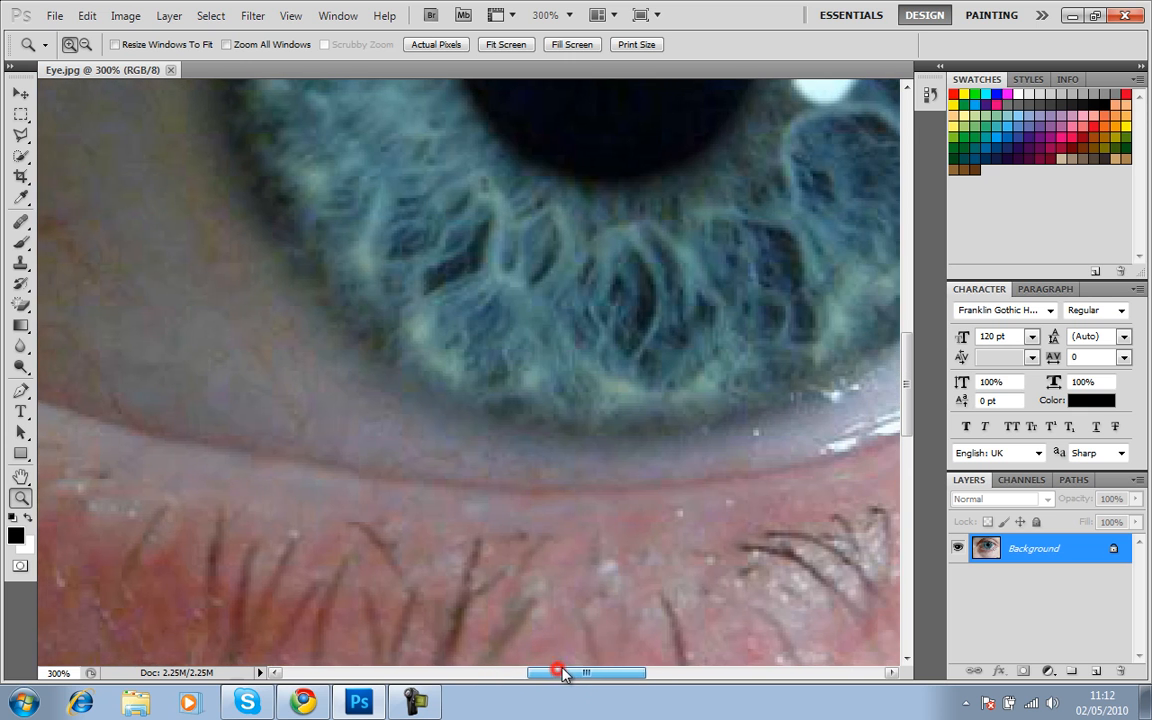
click(88, 16)
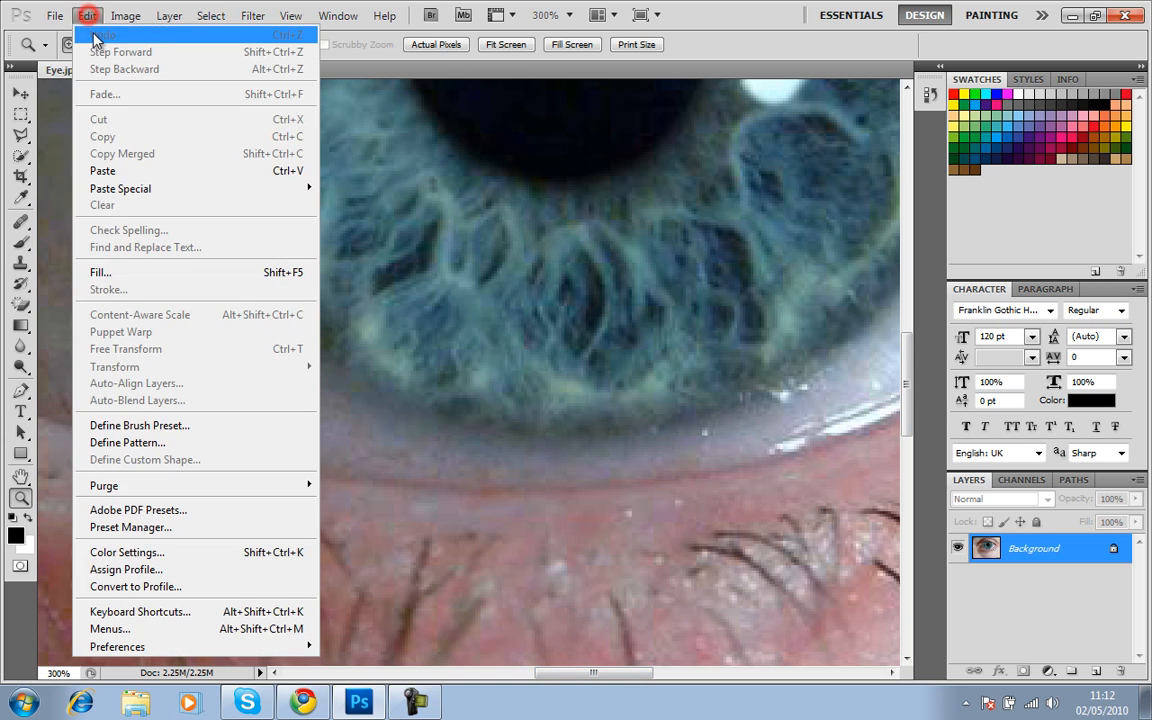
click(168, 16)
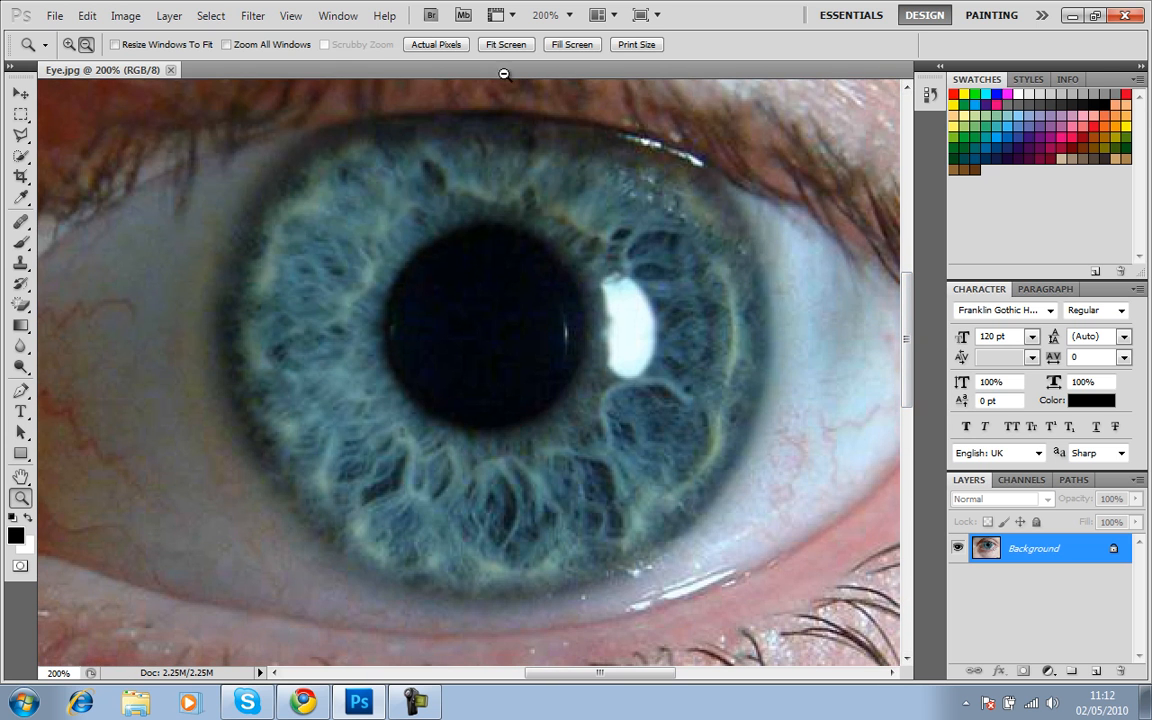
mouse_move(48, 360)
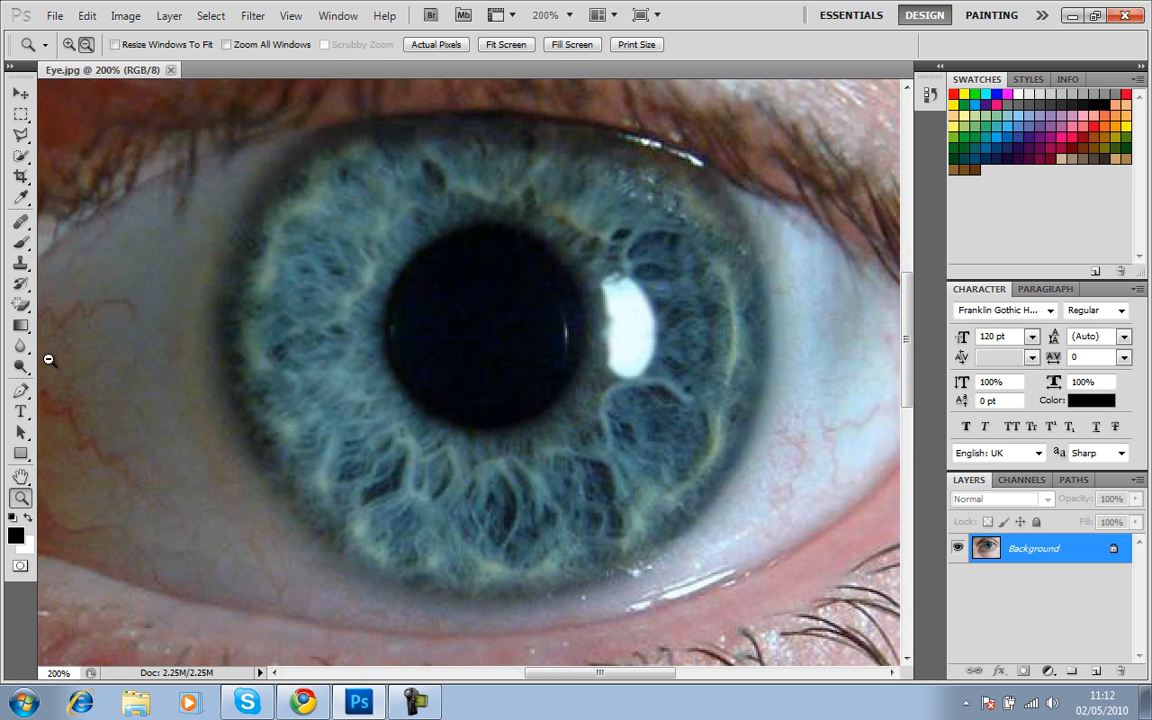
Step: Outline the iris edge with the Polygonal Lasso and close the selection around it
click(20, 132)
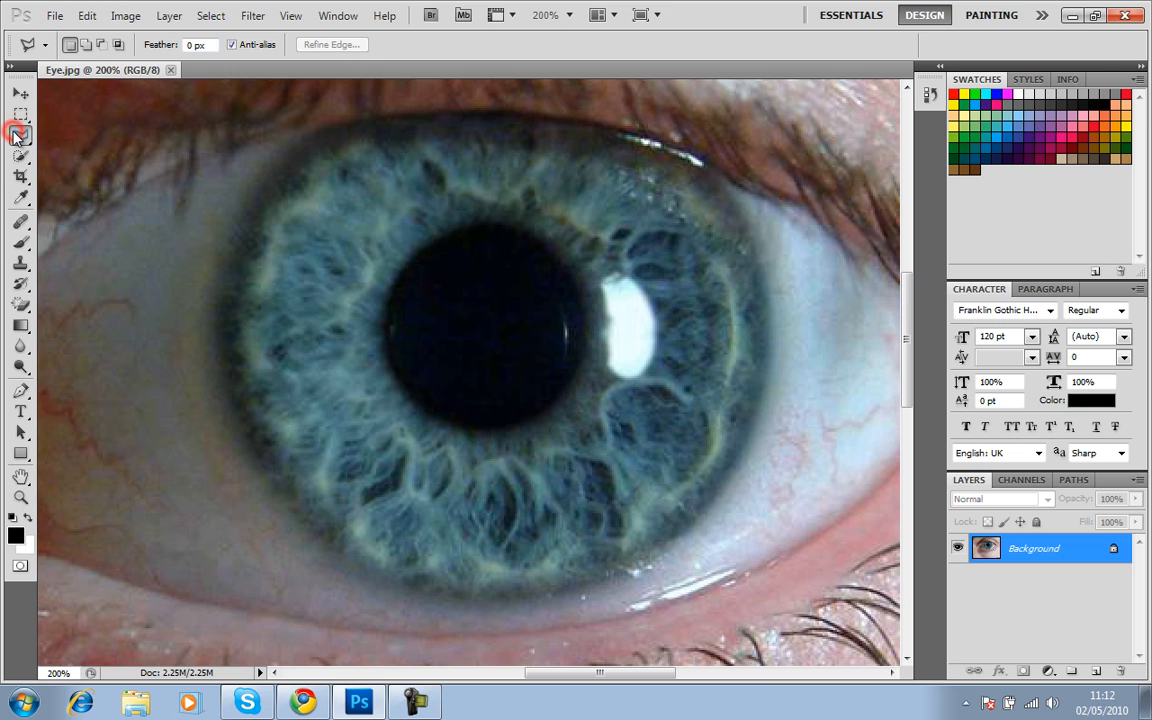
mouse_move(332, 132)
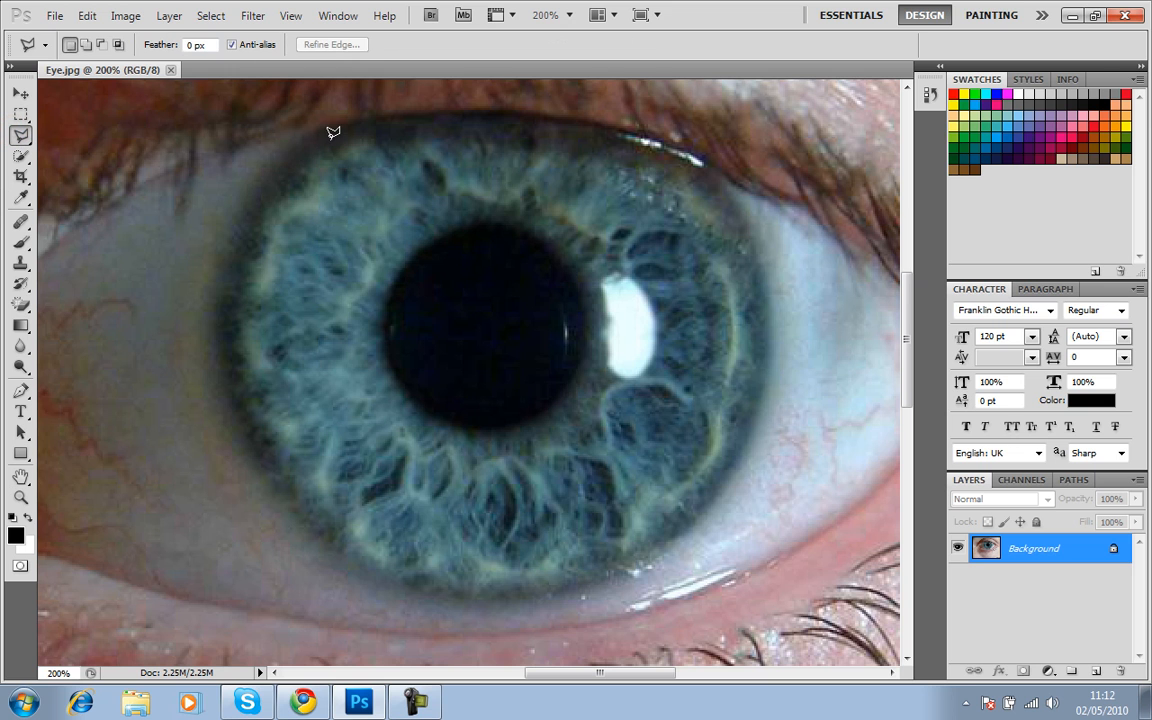
mouse_move(320, 150)
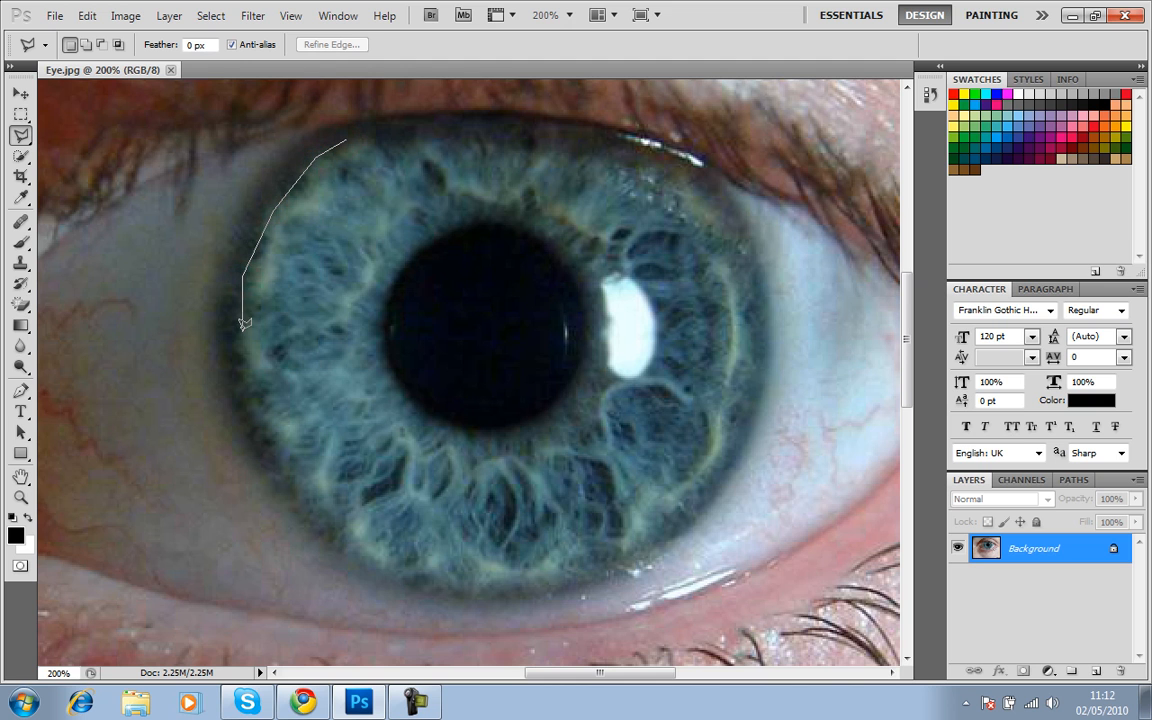
click(284, 460)
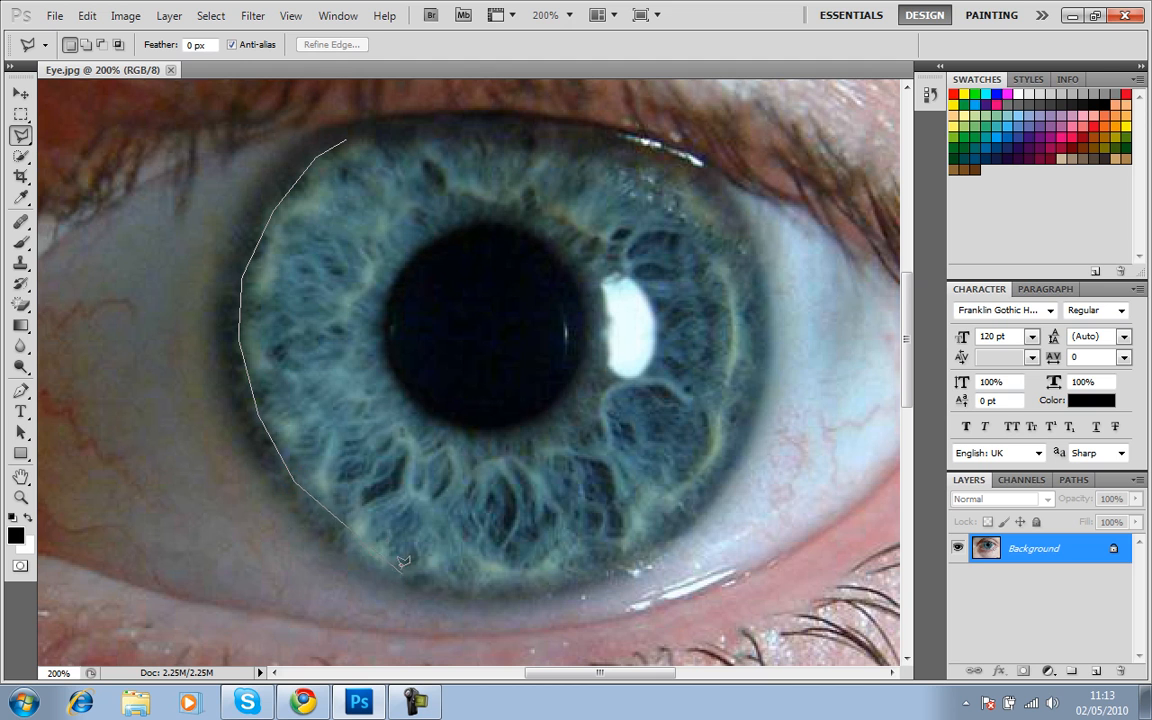
click(480, 572)
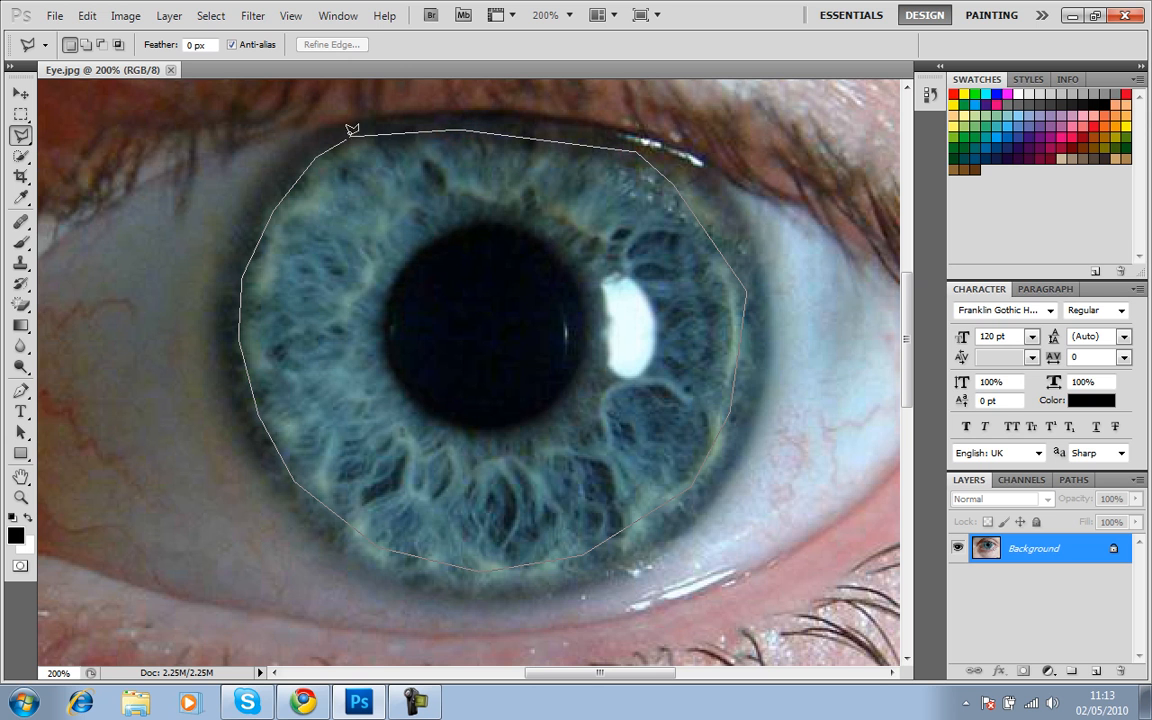
click(352, 132)
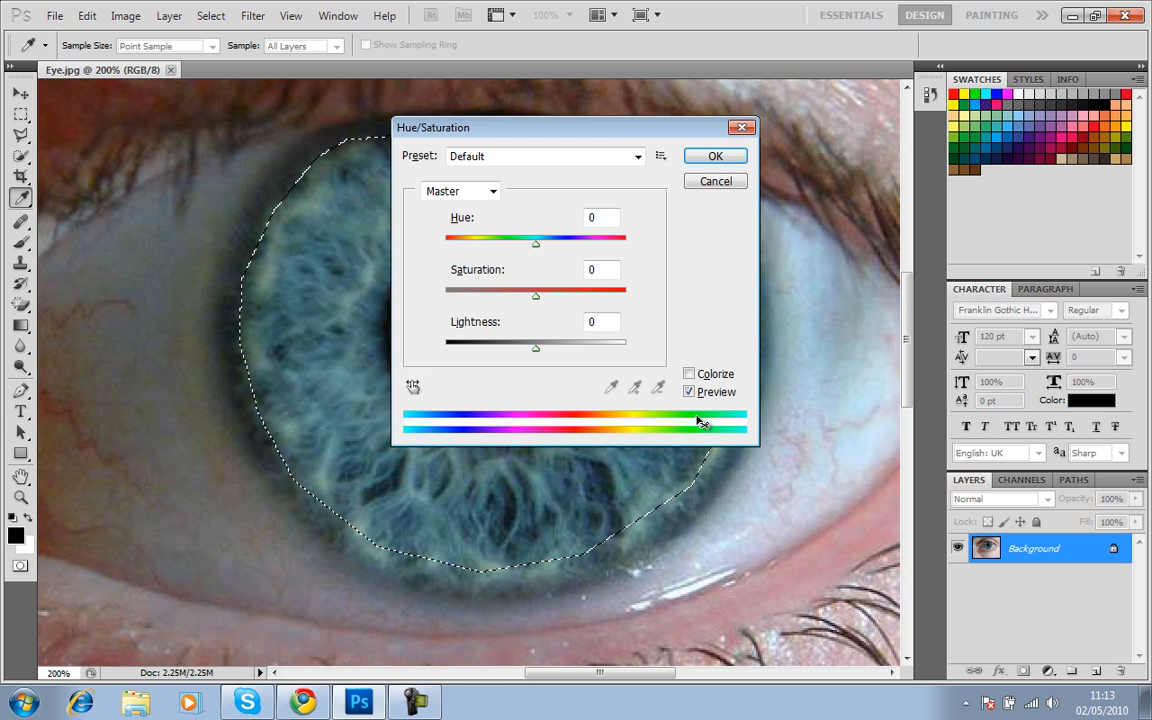
Step: Turn on Colorize in Hue/Saturation and set the iris hue to 270 (purple)
drag(576, 128, 744, 142)
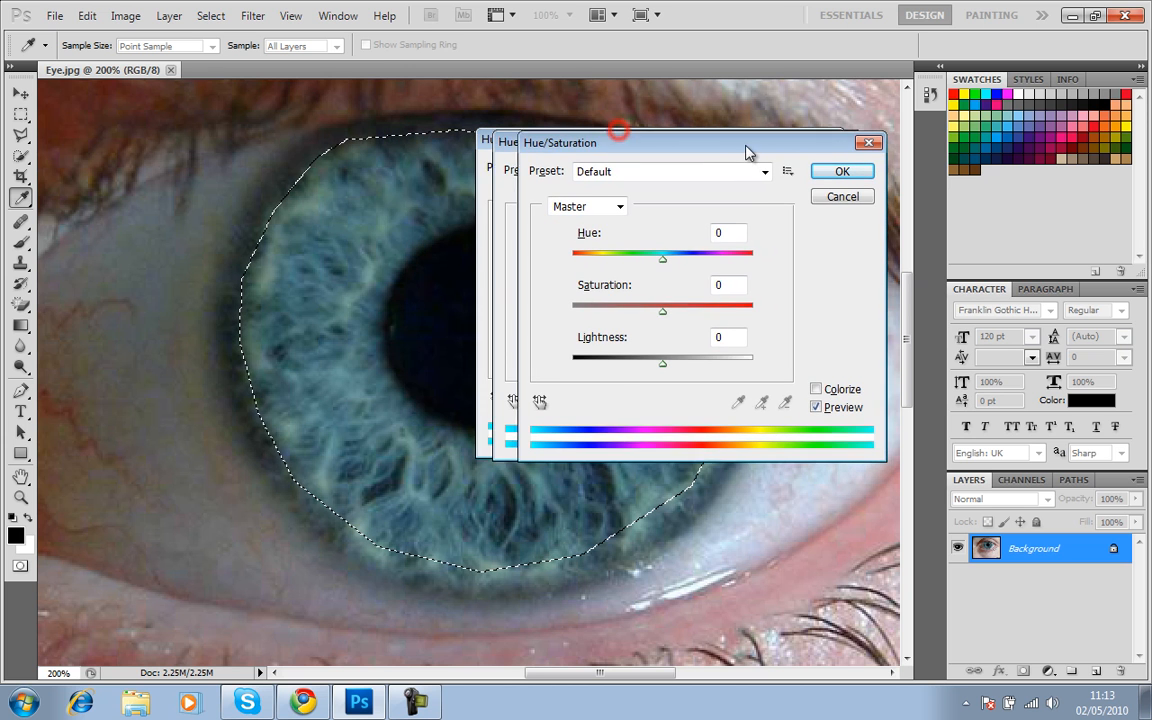
click(816, 388)
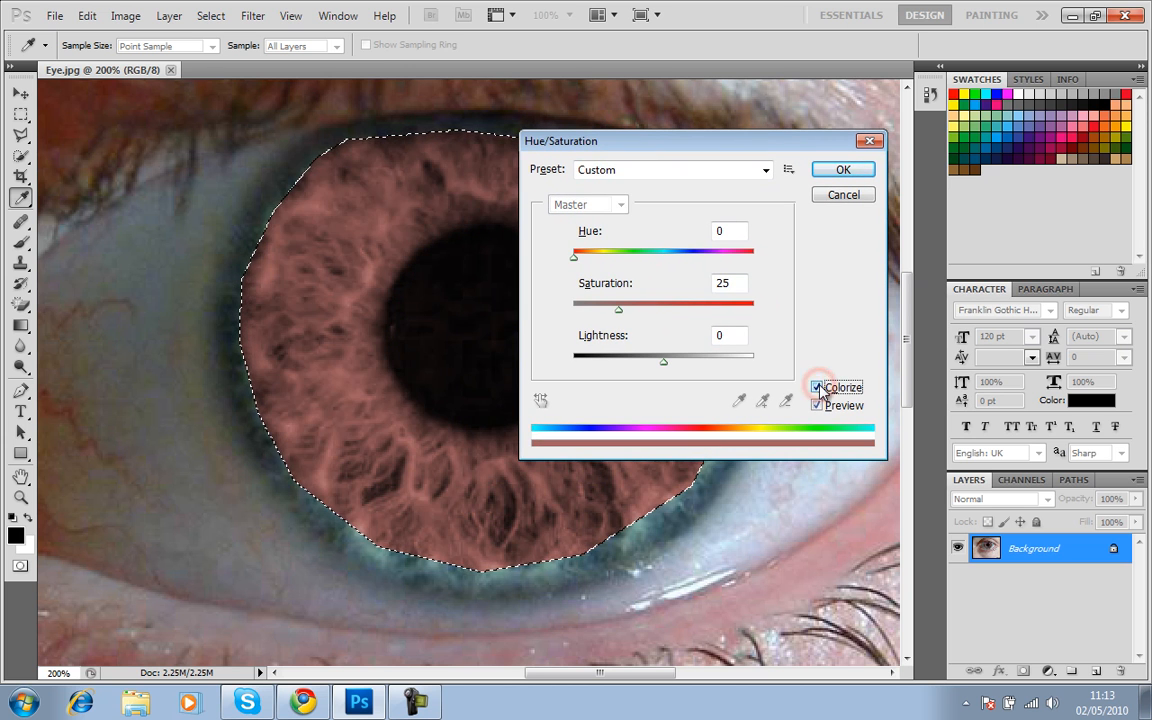
drag(572, 256, 612, 256)
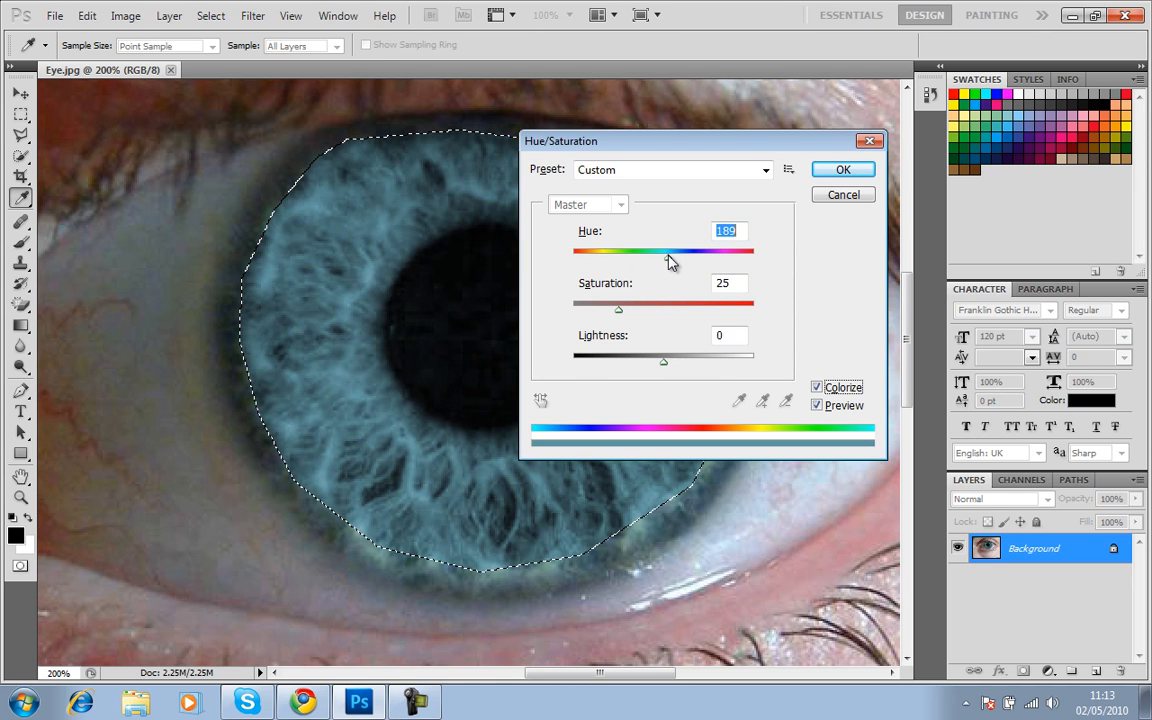
drag(668, 252, 724, 252)
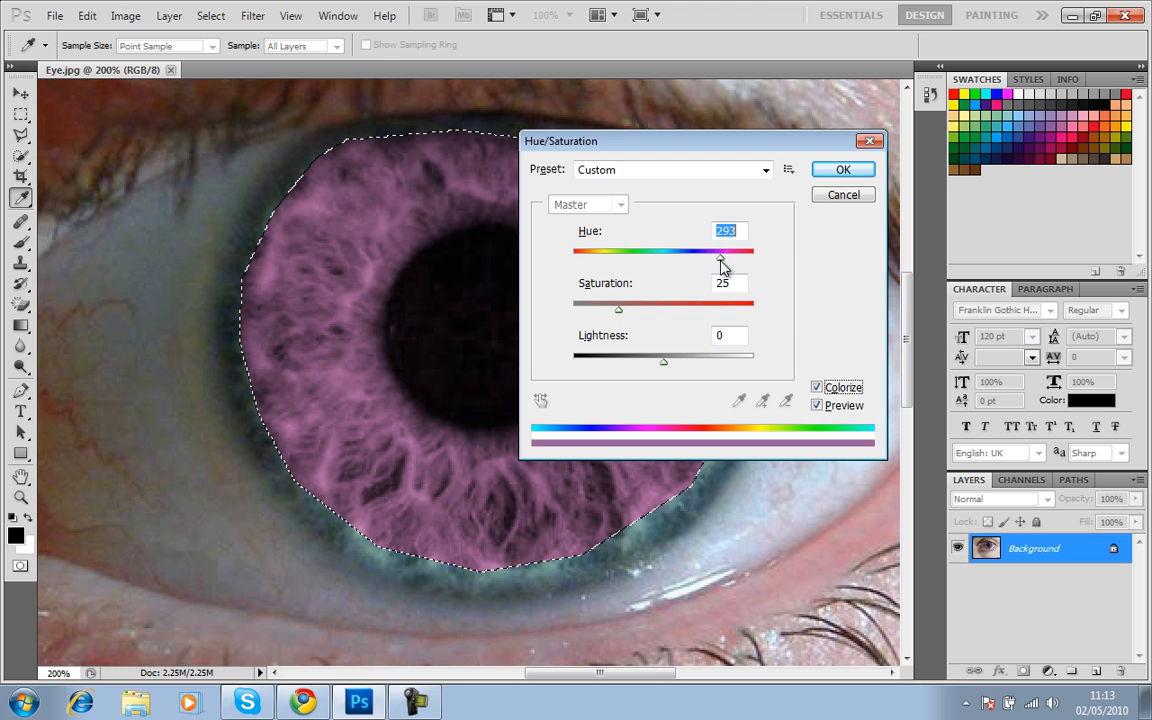
drag(722, 256, 714, 256)
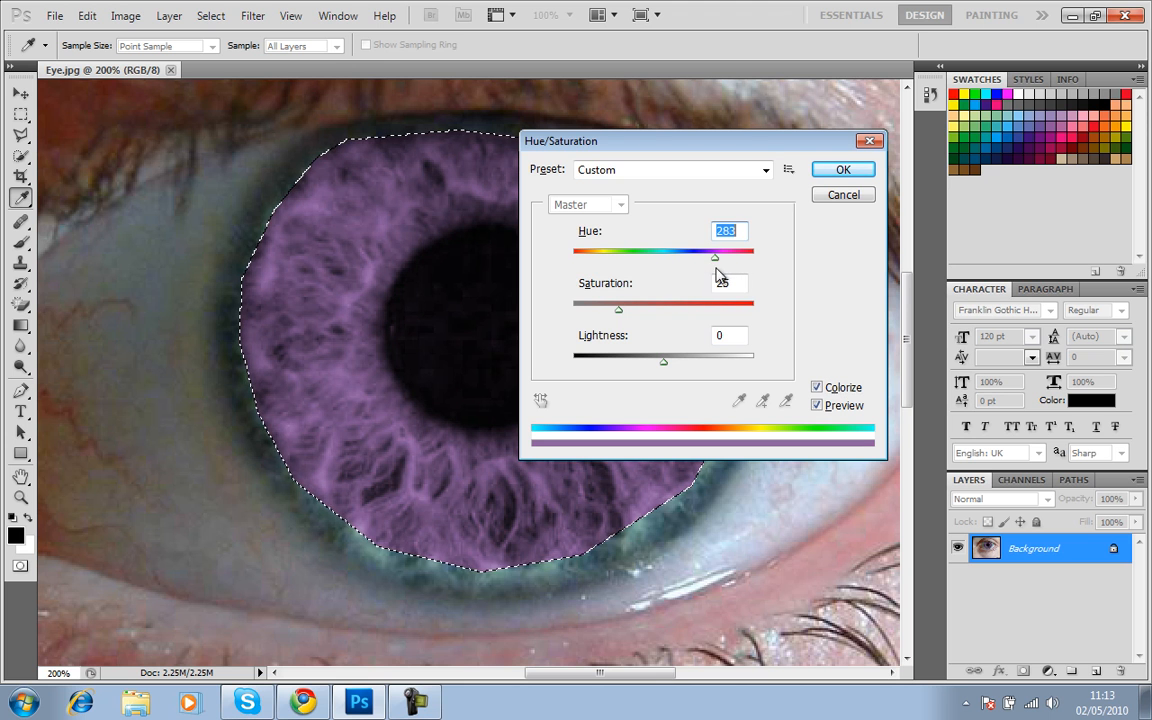
drag(716, 252, 708, 252)
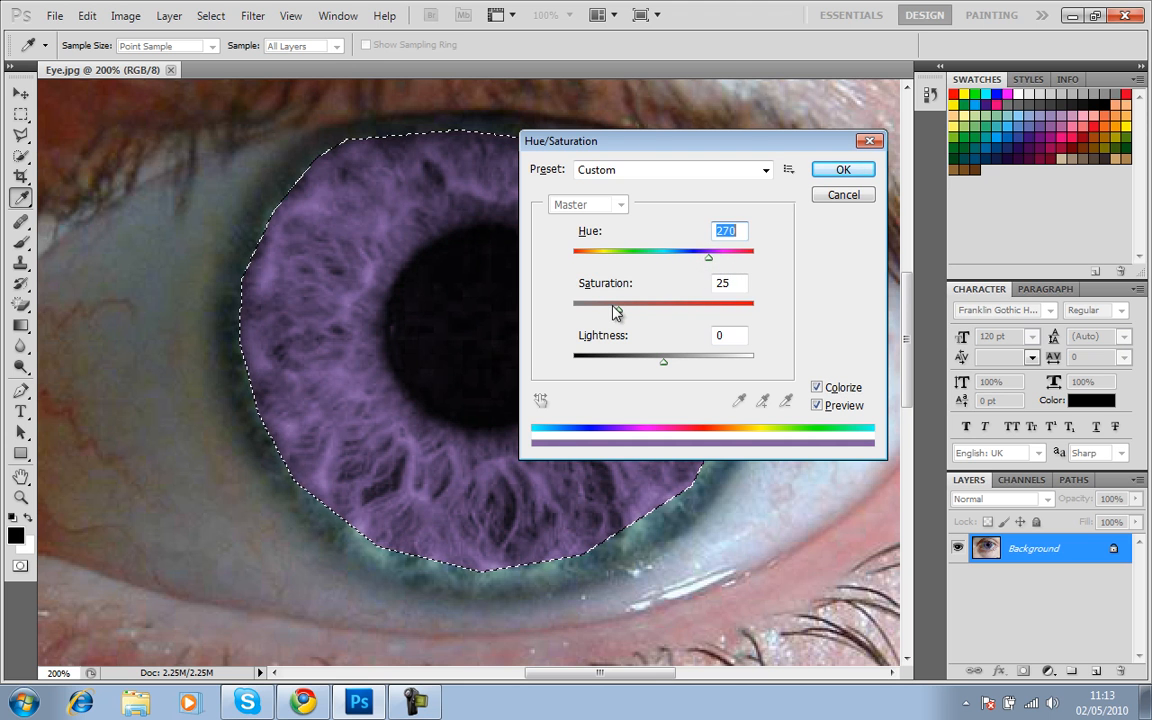
Step: Set the purple tint's saturation to 41 and apply the adjustment to the iris
drag(614, 312, 650, 312)
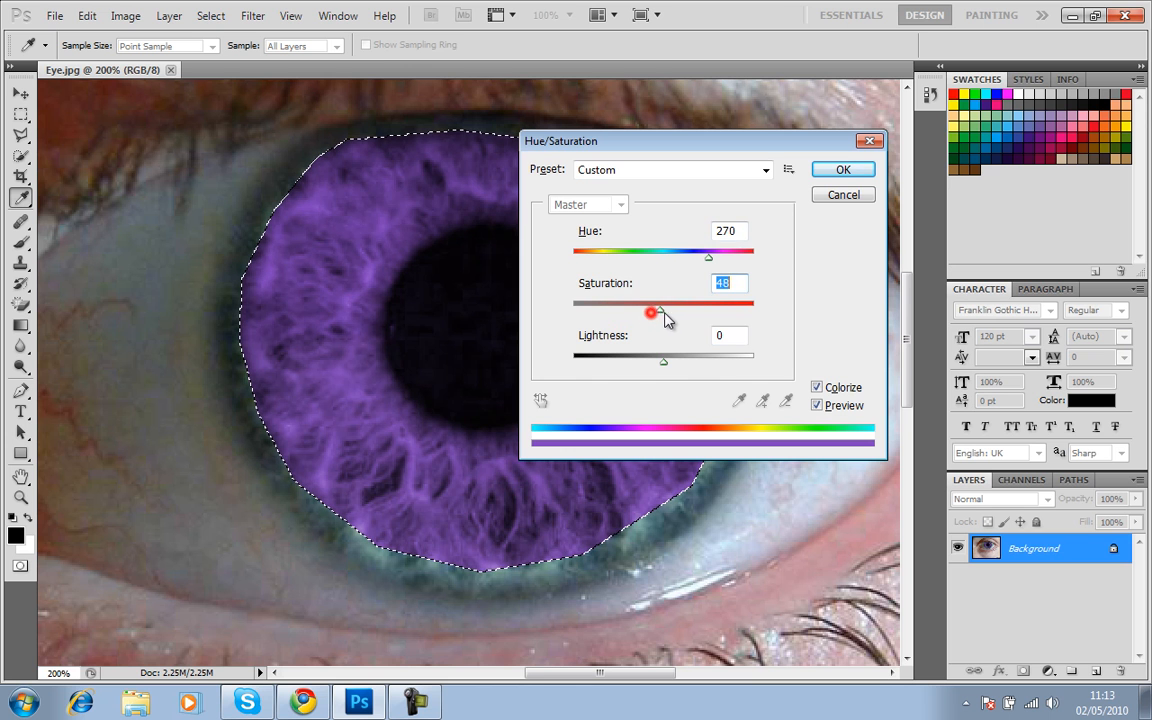
drag(652, 312, 664, 312)
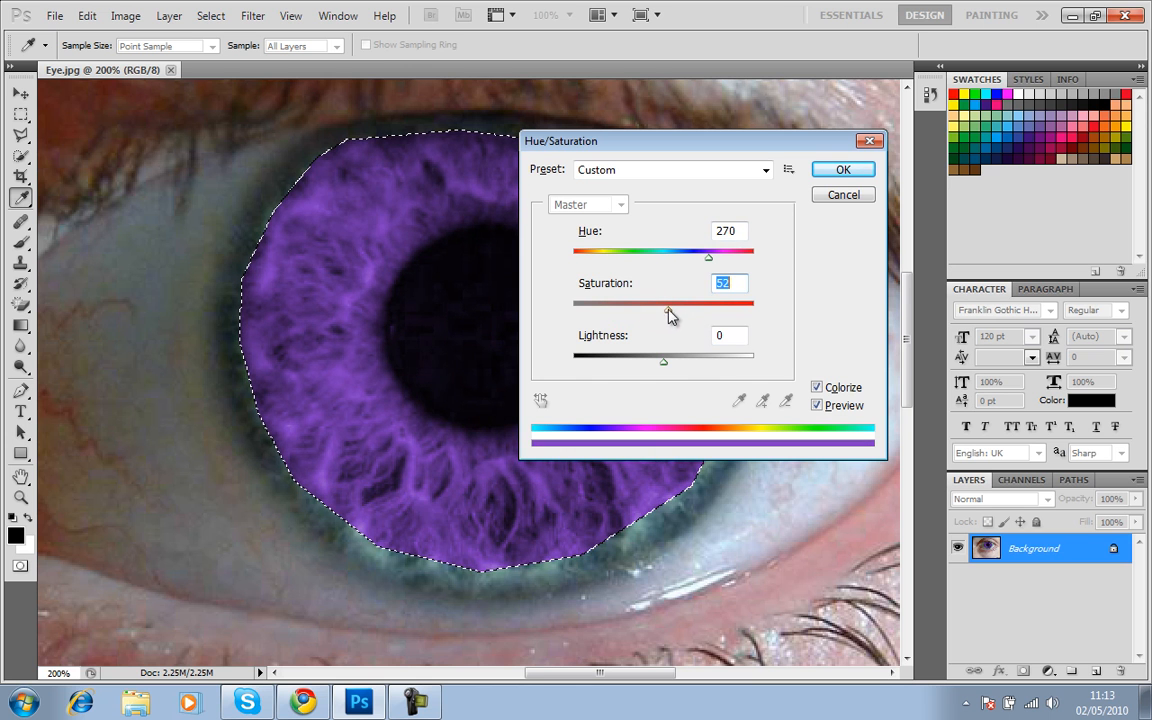
drag(708, 308, 644, 308)
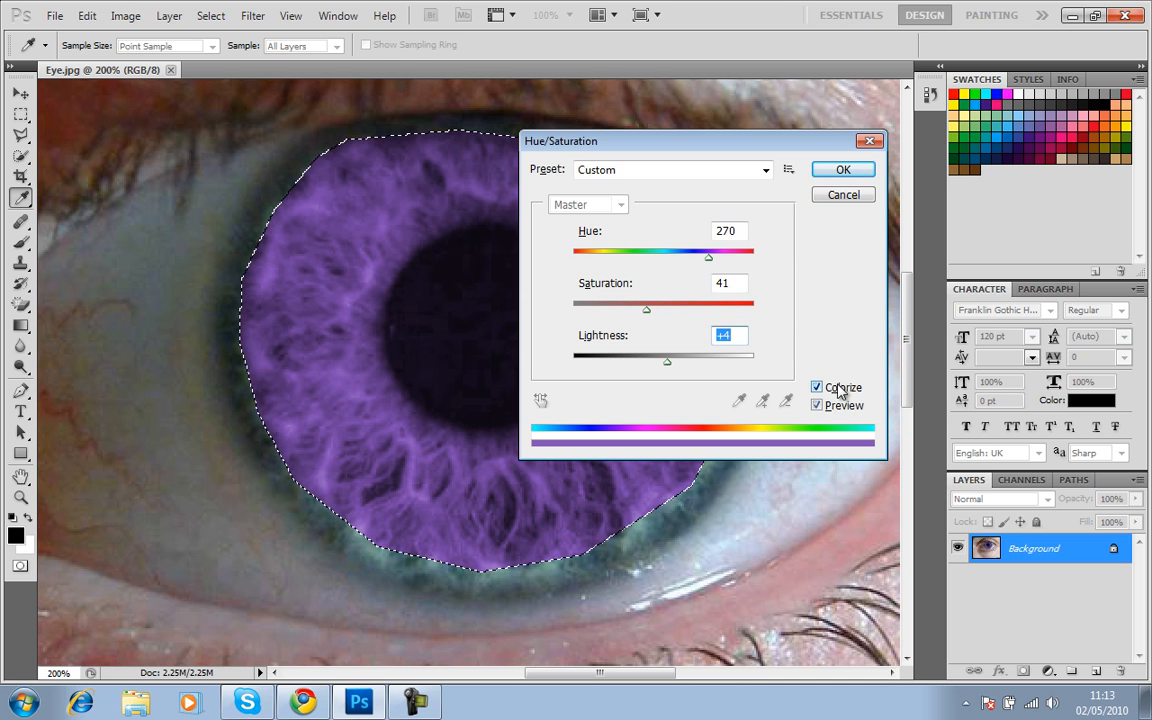
click(842, 168)
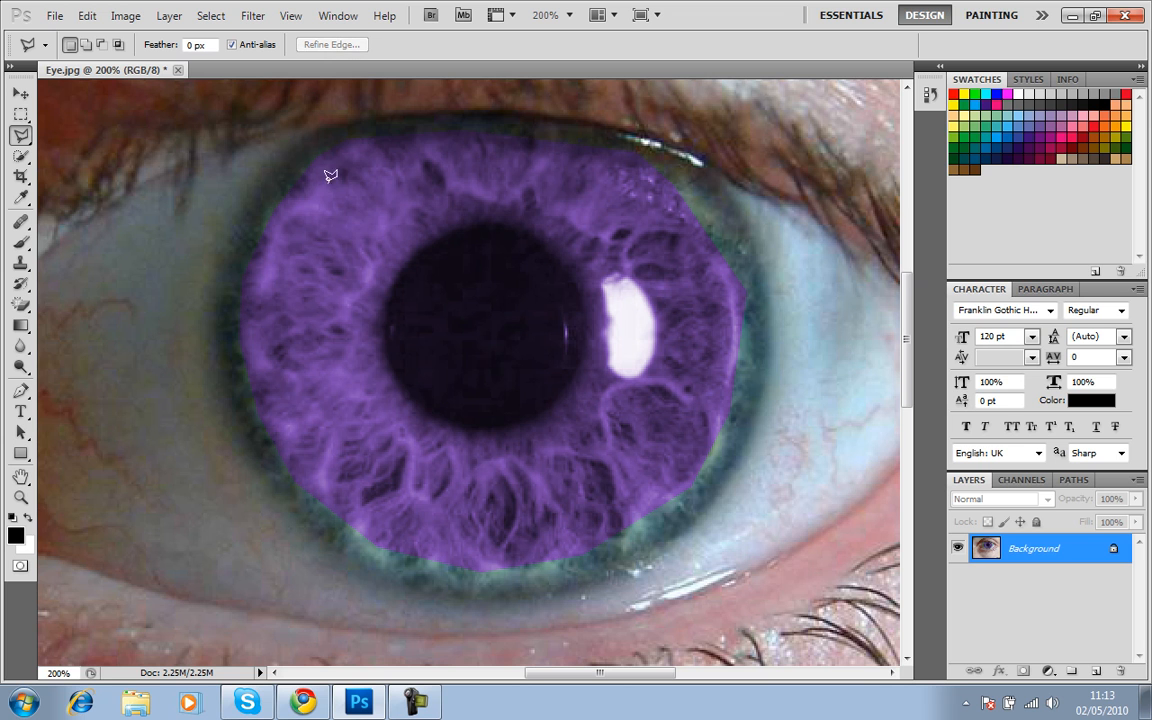
mouse_move(304, 438)
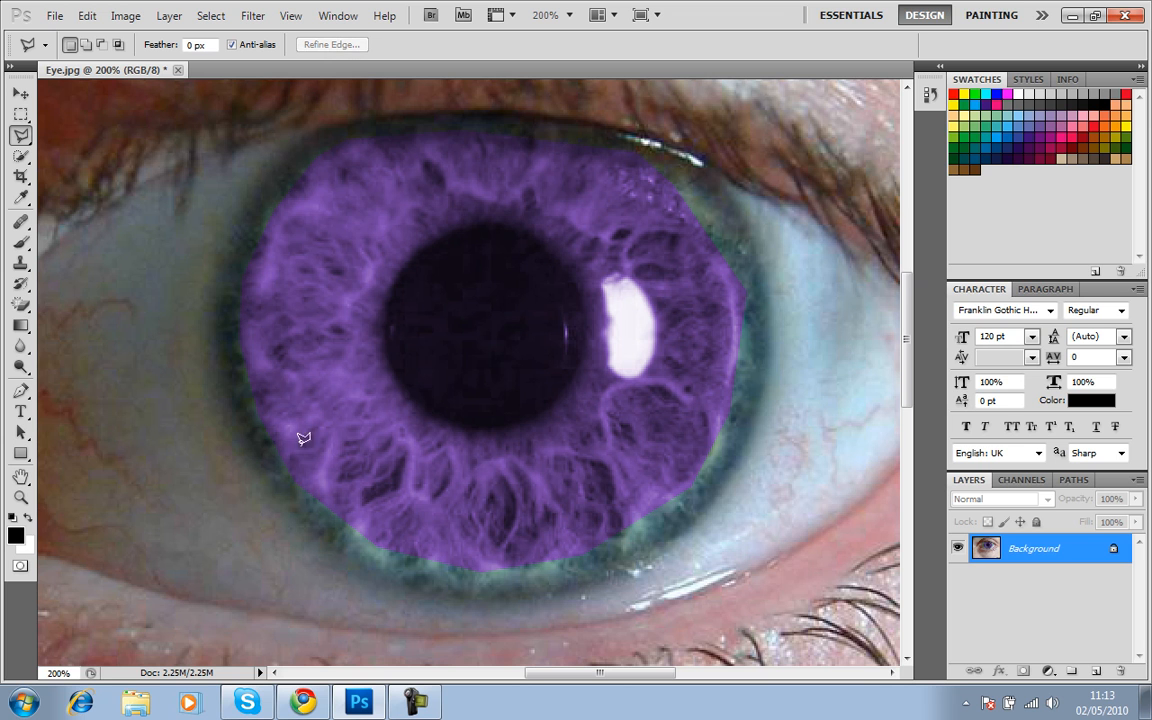
mouse_move(580, 114)
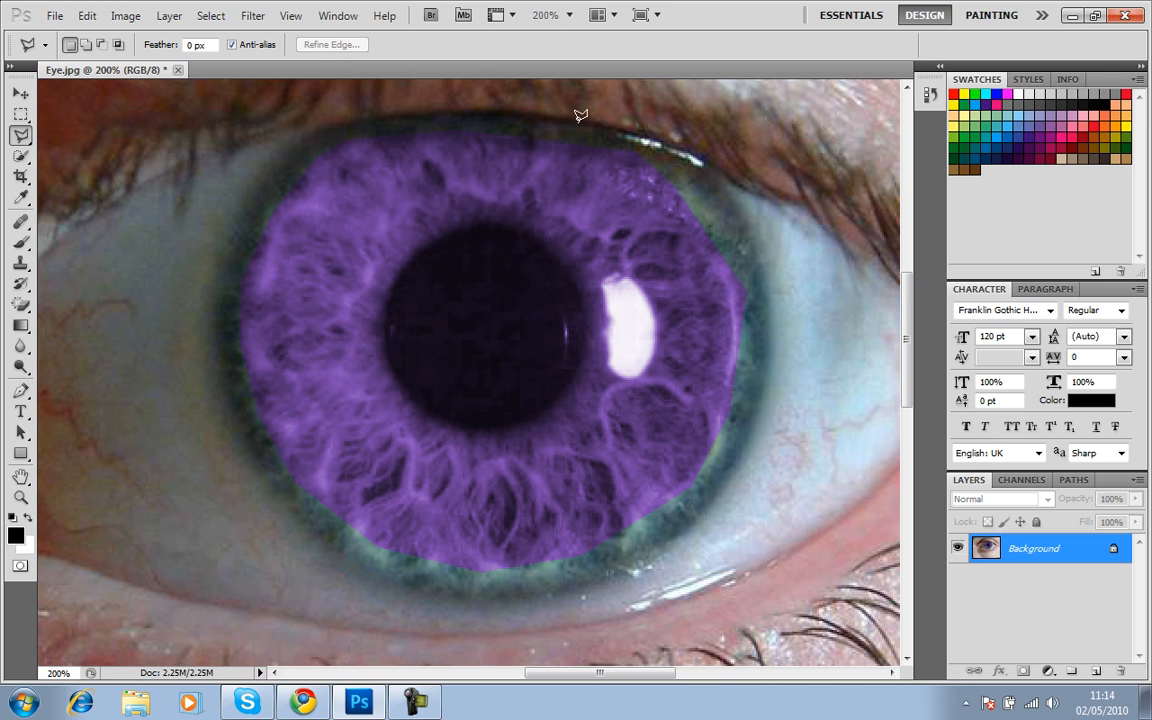